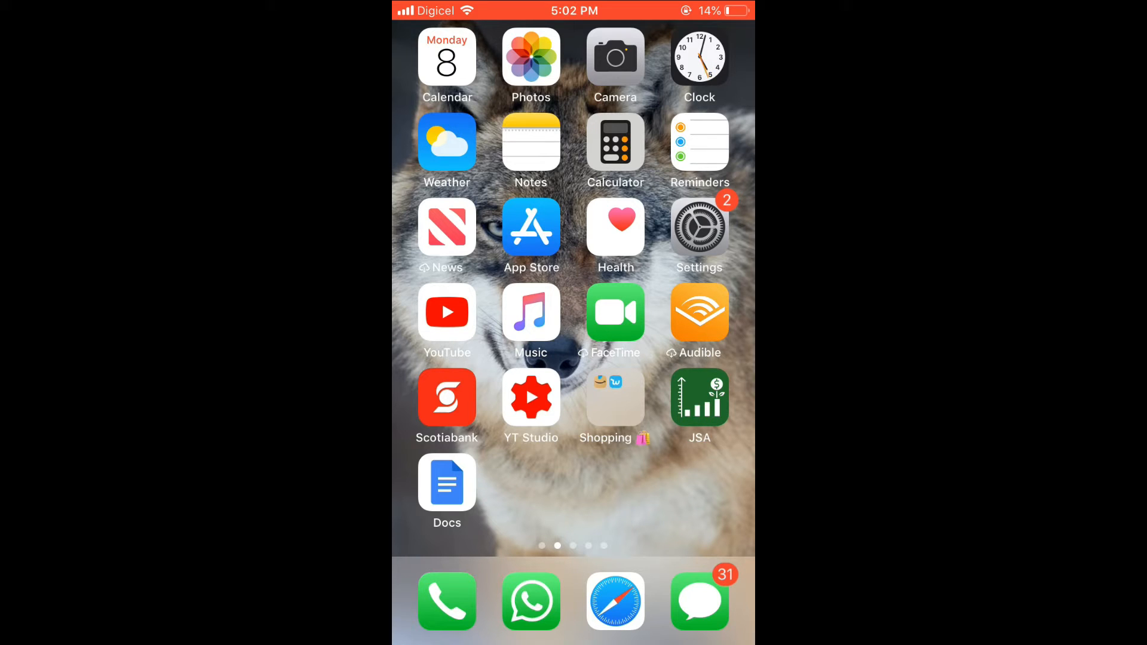
- Launch the Settings app from the home screen and scroll its main list
left_click(698, 228)
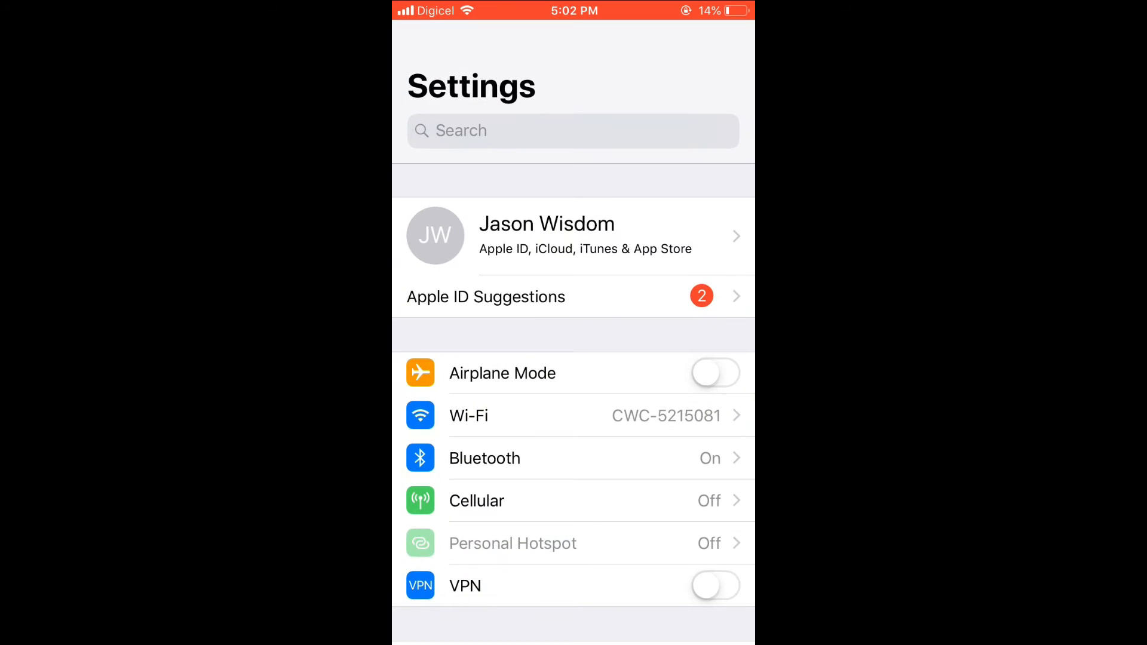
scroll("down", 3)
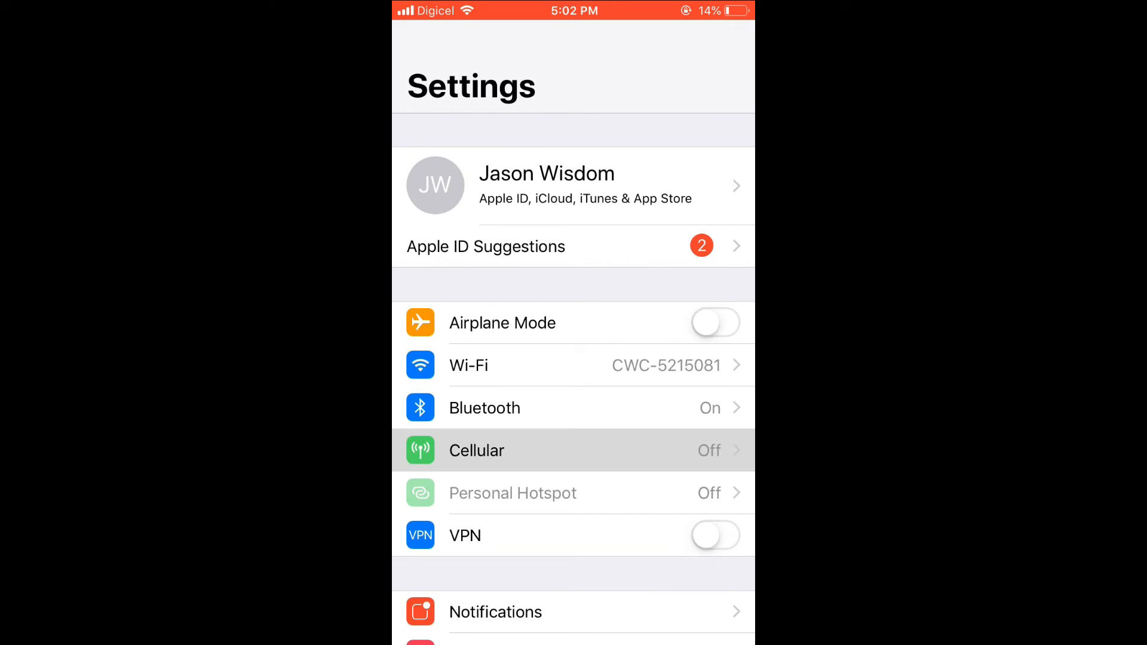
- Go to the Cellular page and browse down its per-app data usage list
left_click(476, 450)
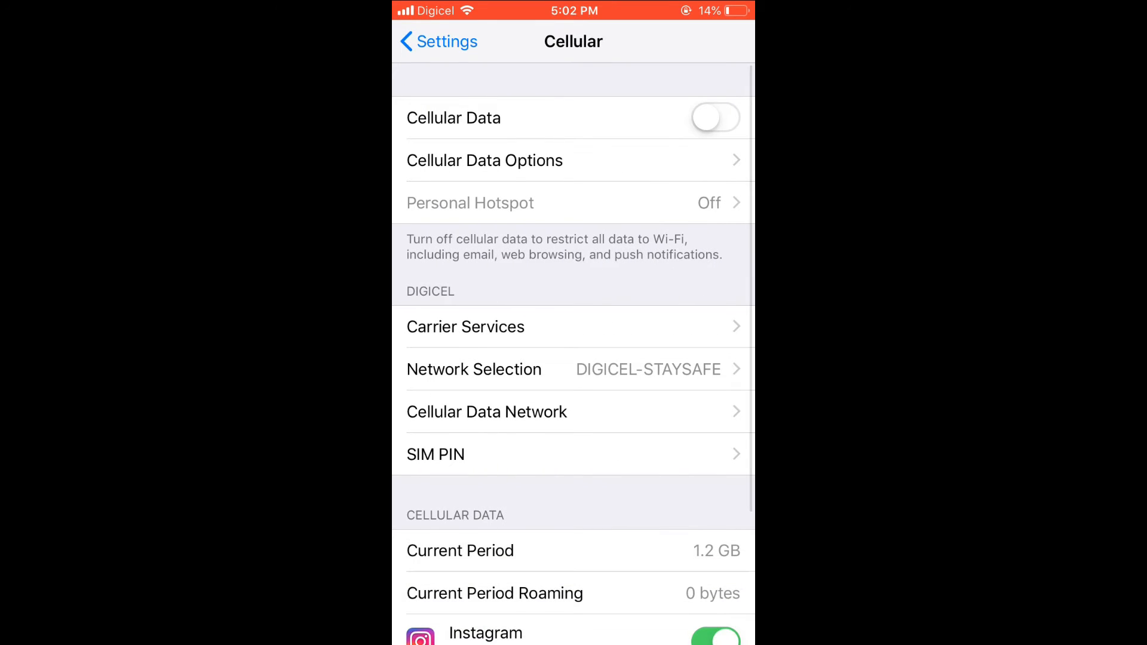
scroll("down", 3)
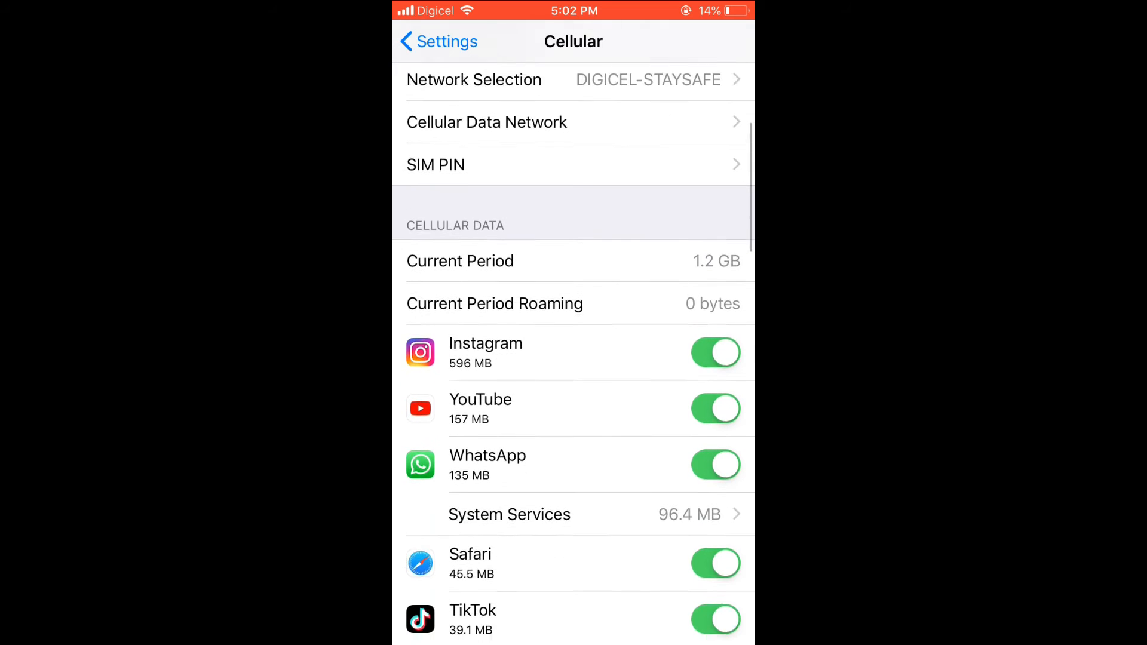
scroll("down", 3)
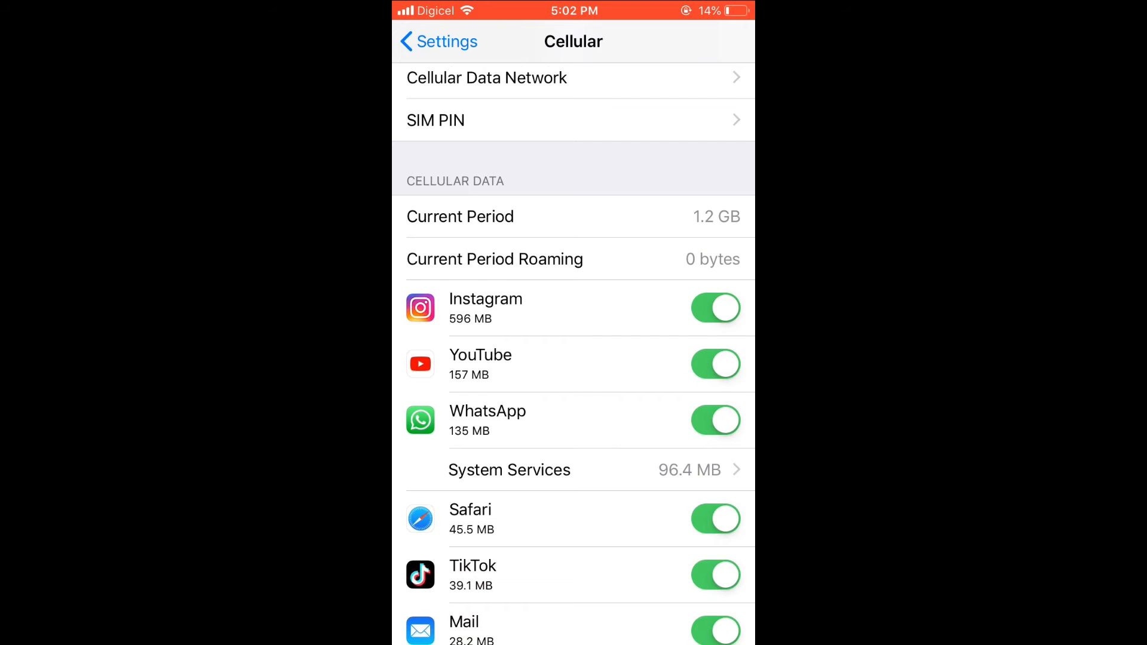
scroll("down", 3)
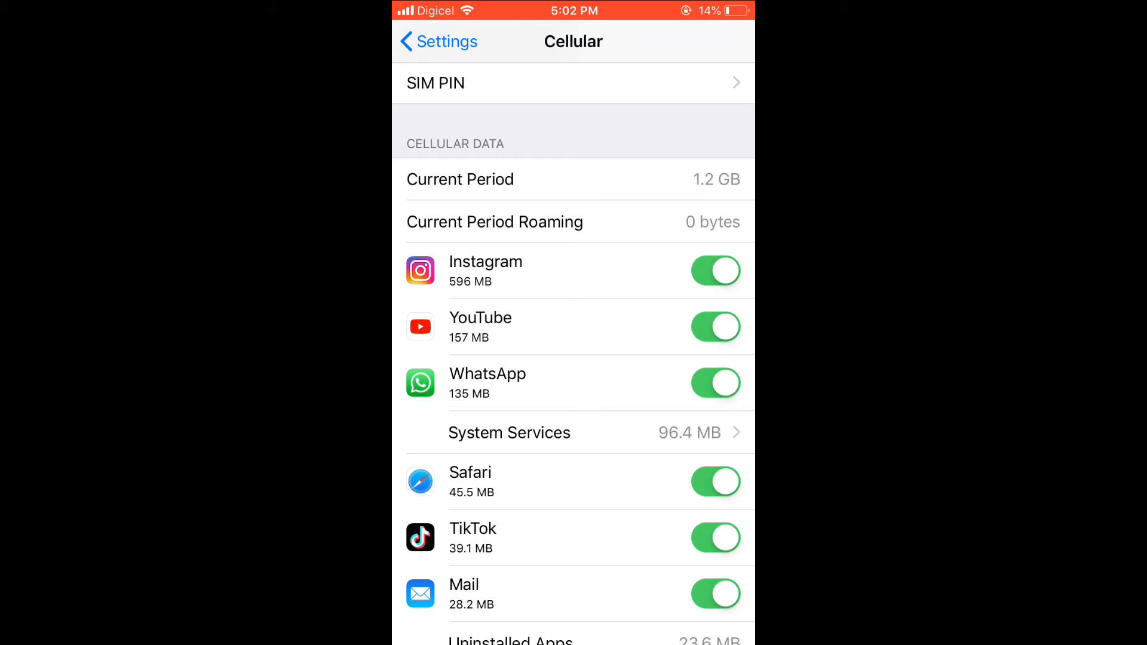
scroll("down", 3)
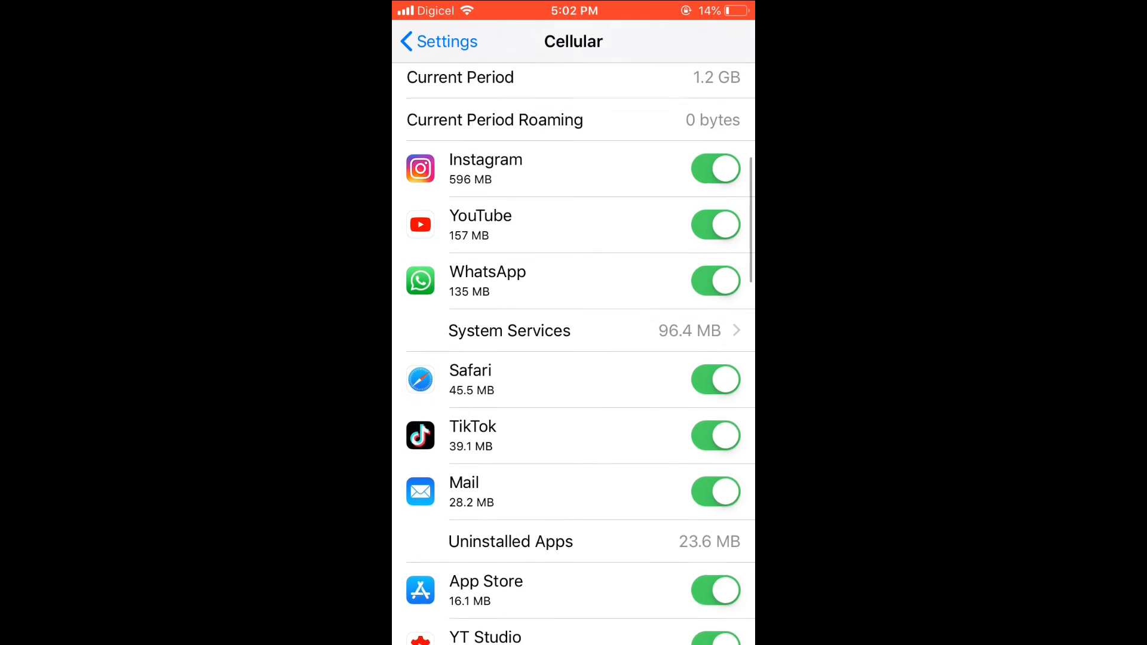
- Switch Safari's cellular data off, then back on
scroll("down", 3)
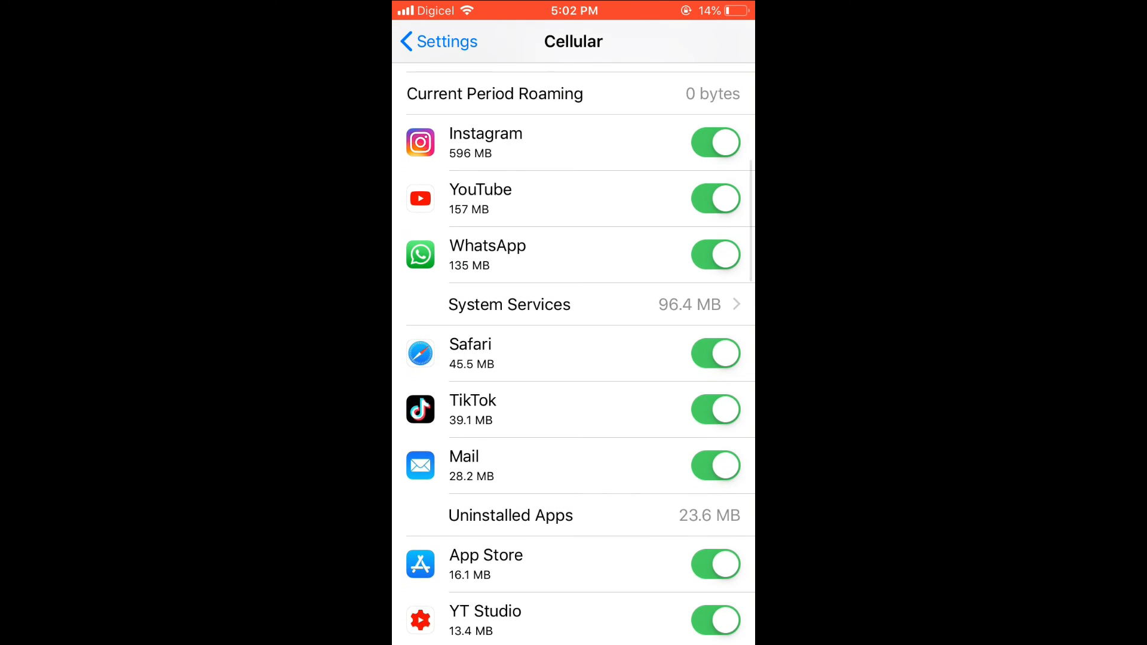
left_click(716, 353)
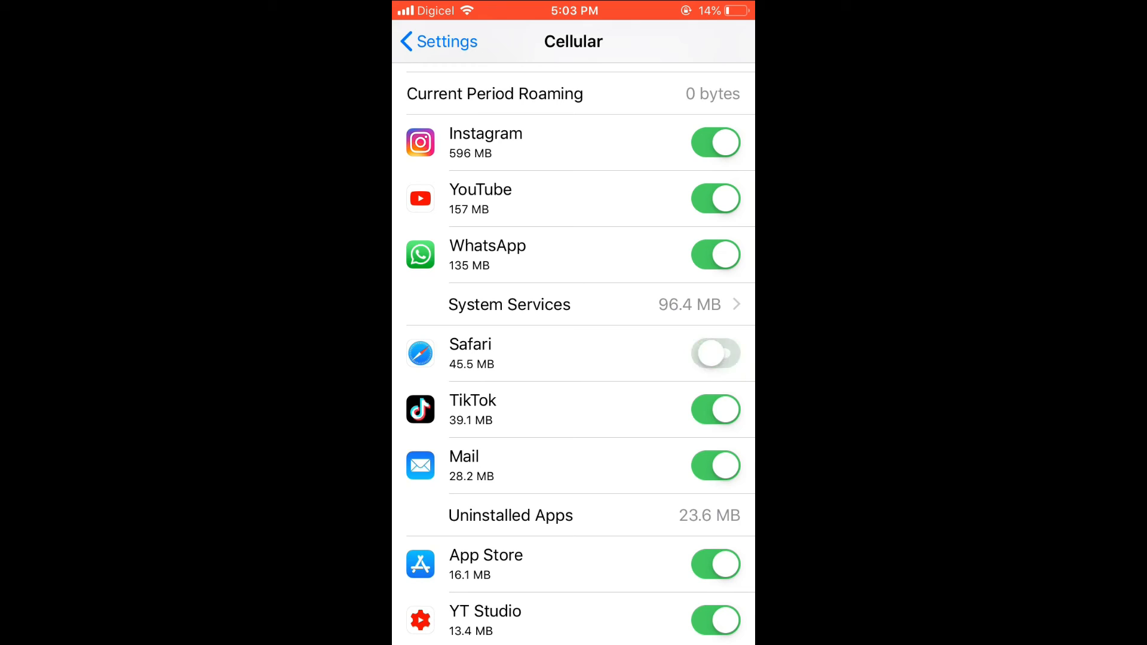
left_click(716, 353)
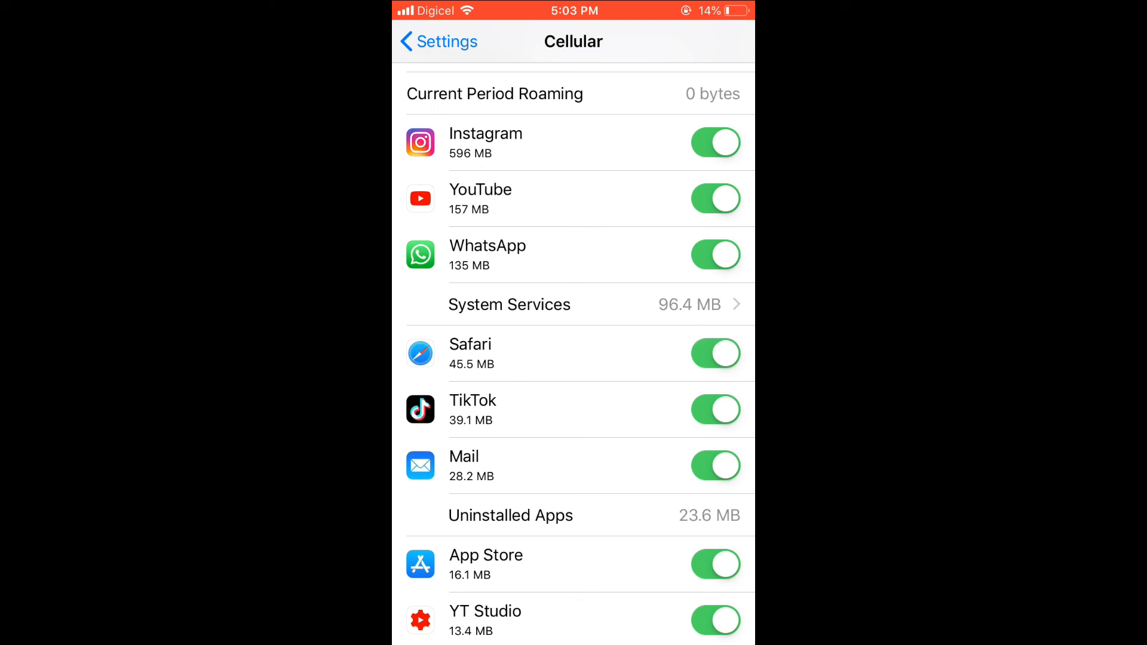
scroll("down", 3)
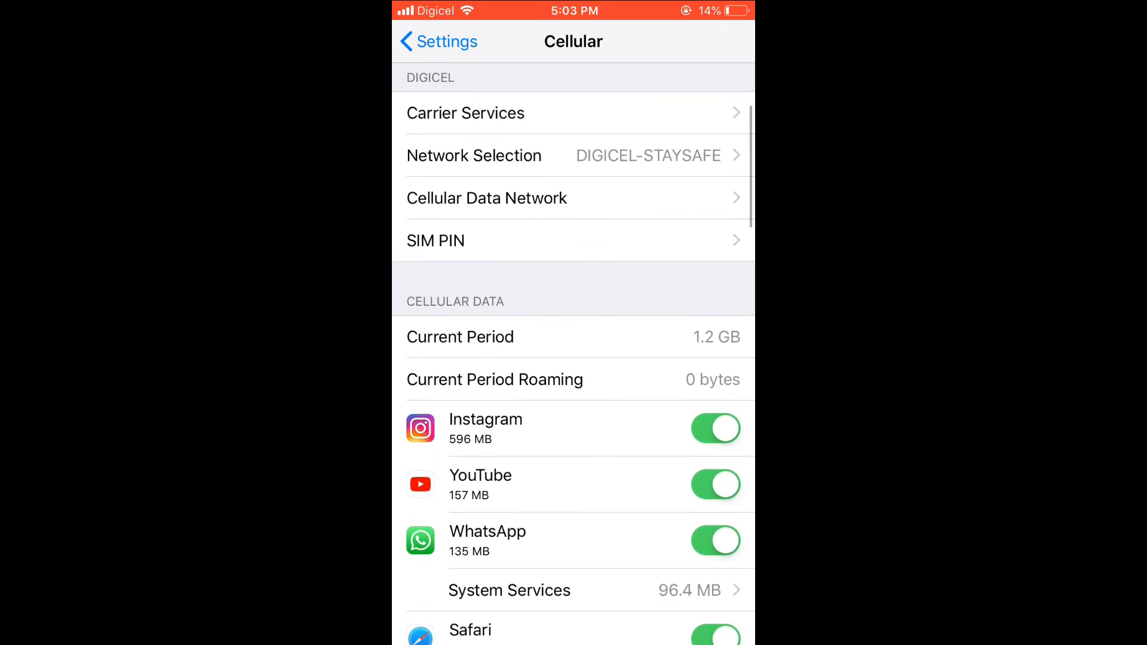
scroll("down", 3)
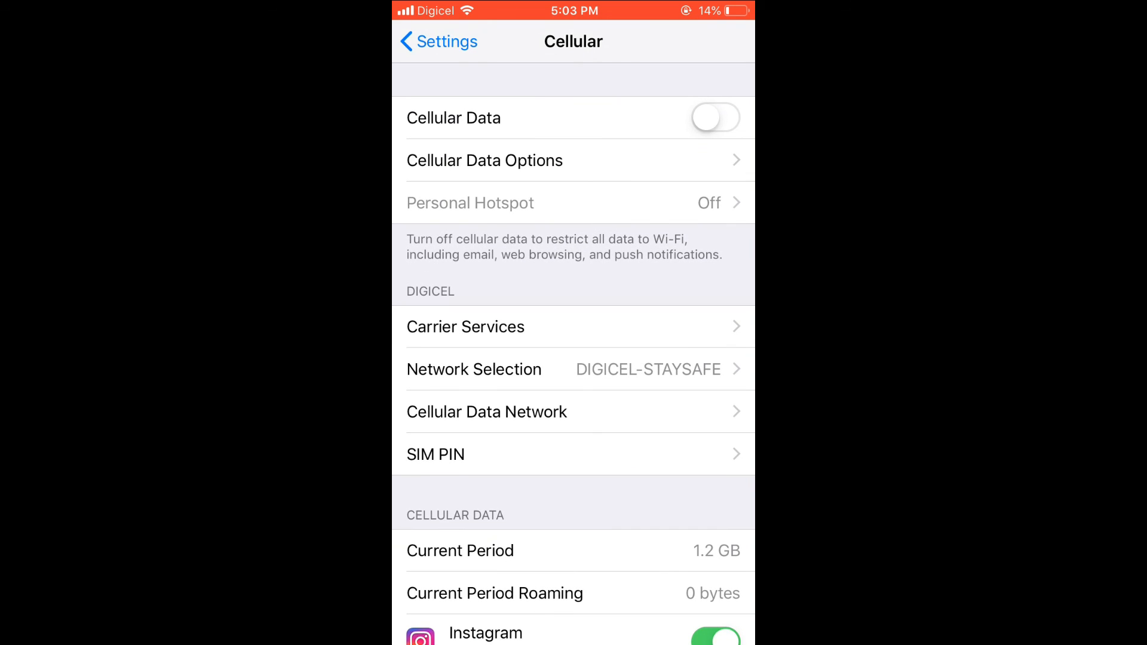